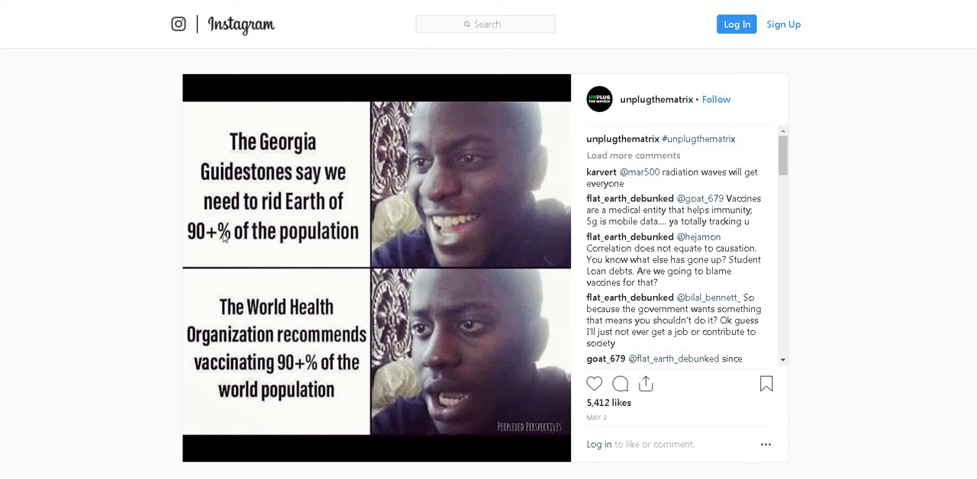
{"action": "mouse_move", "coordinate": [263, 373]}
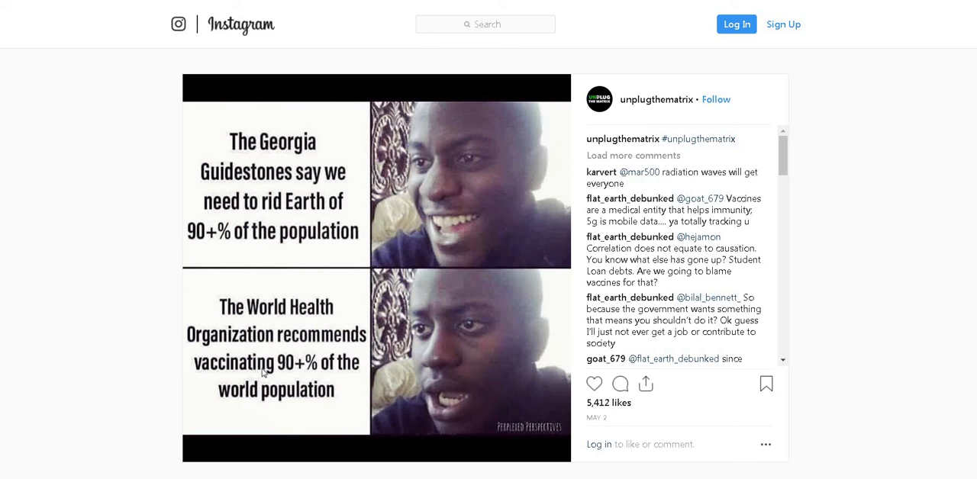
{"action": "mouse_move", "coordinate": [257, 356]}
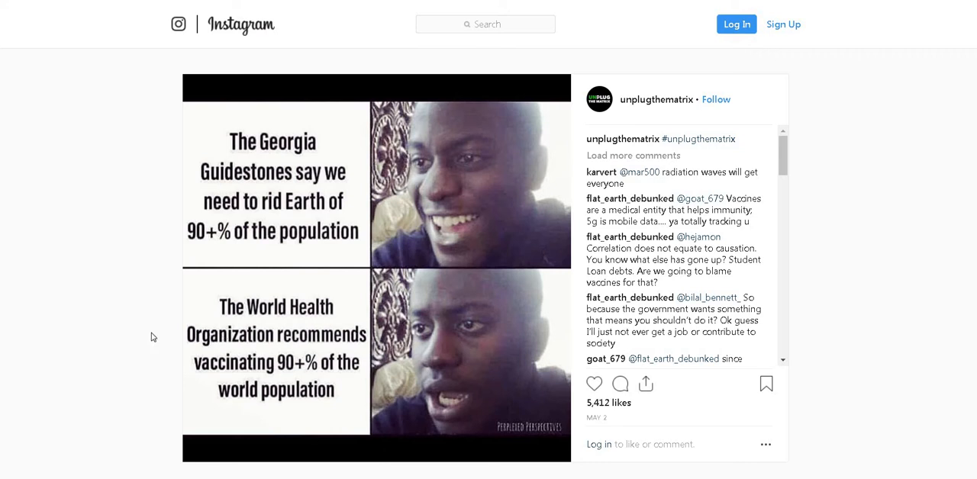
{"action": "mouse_move", "coordinate": [120, 327]}
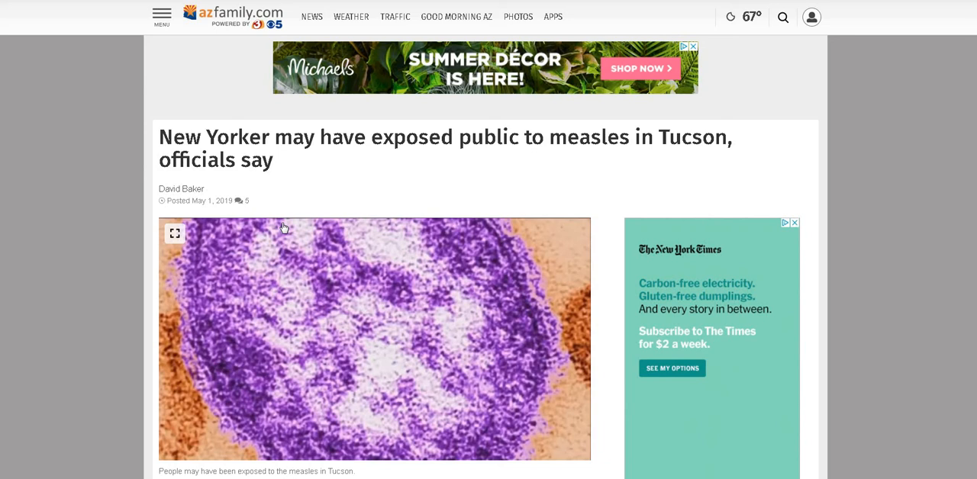
{"action": "mouse_move", "coordinate": [288, 226]}
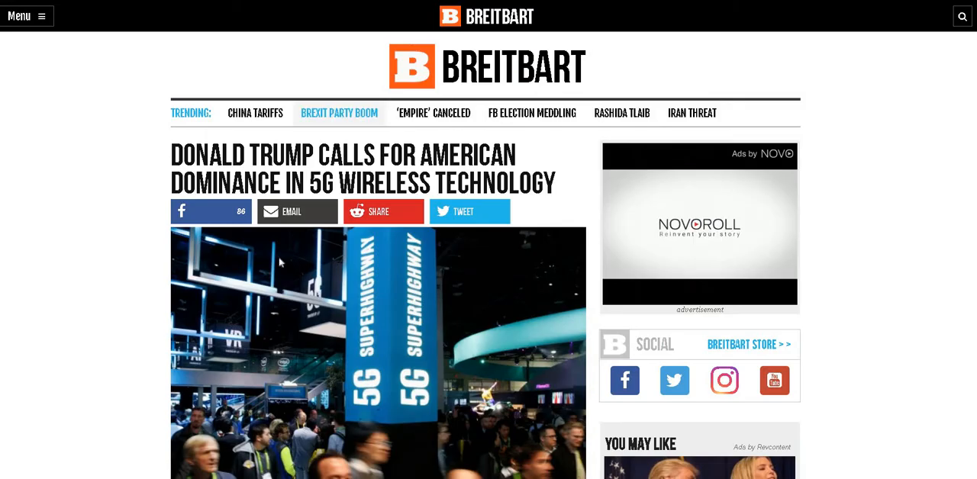
Step: Scroll down the Breitbart article on Trump's call for American 5G dominance
{"action": "scroll", "scroll_direction": "down", "scroll_amount": 3}
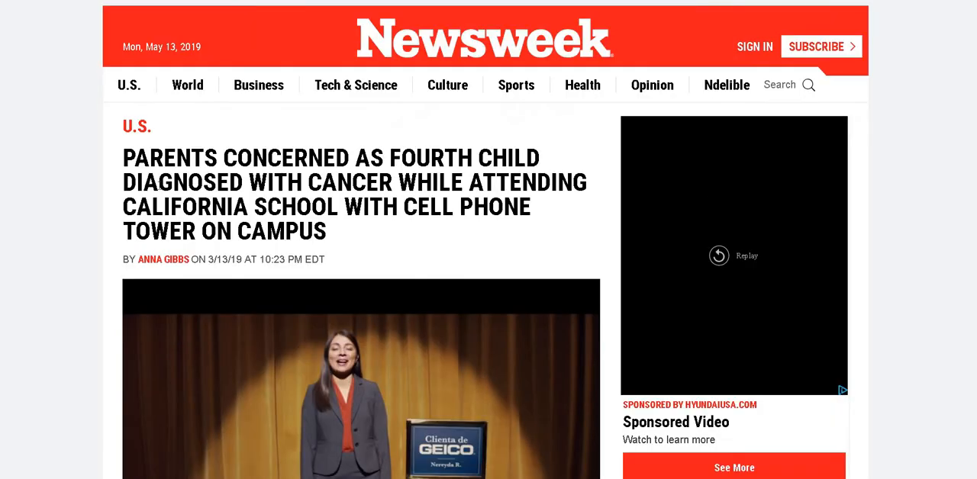
{"action": "mouse_move", "coordinate": [122, 189]}
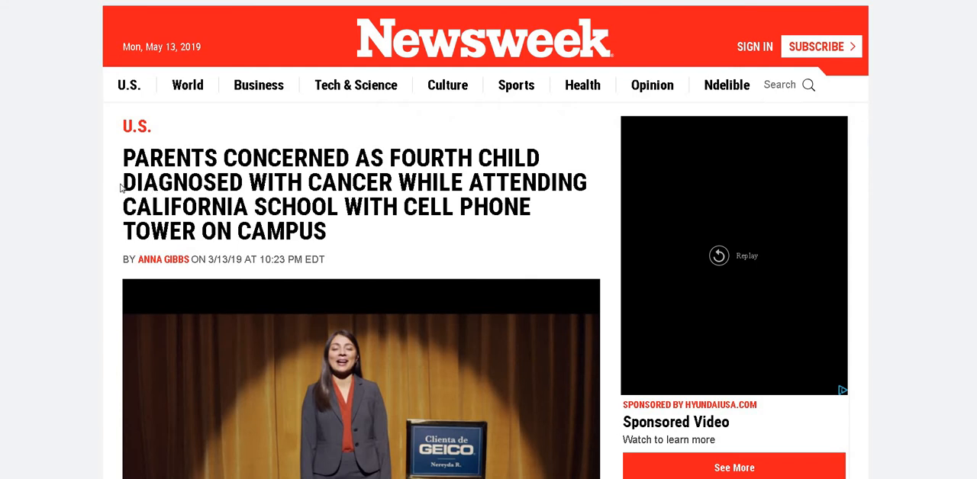
{"action": "mouse_move", "coordinate": [119, 202]}
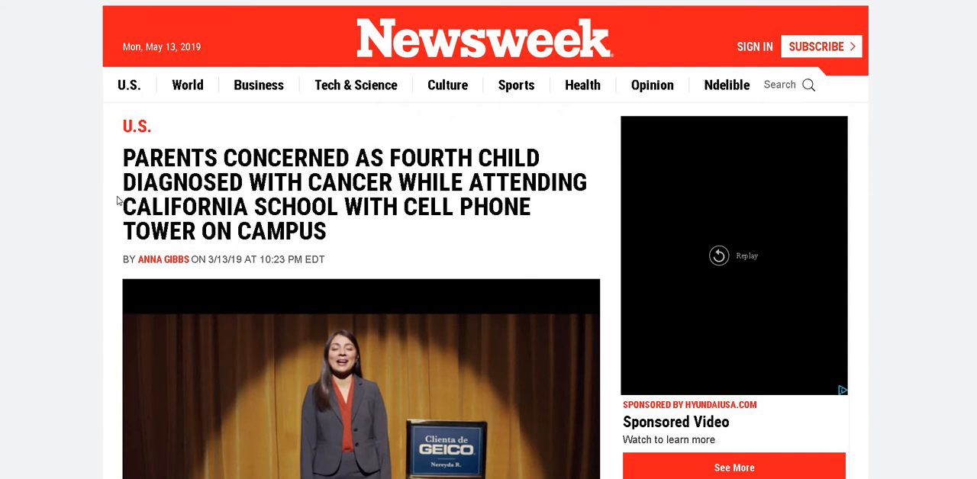
Step: Scroll down the Newsweek story on a fourth child with cancer at a cell-tower school
{"action": "scroll", "scroll_direction": "down", "scroll_amount": 3}
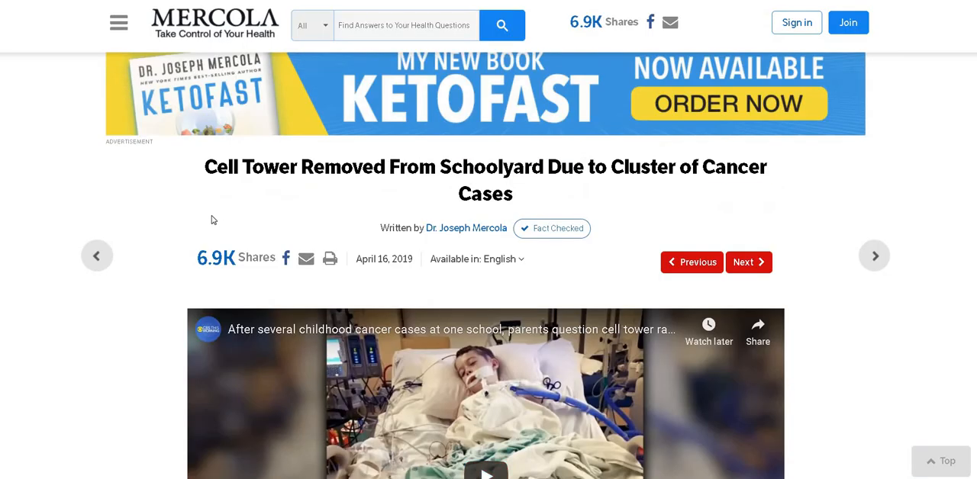
{"action": "mouse_move", "coordinate": [293, 222]}
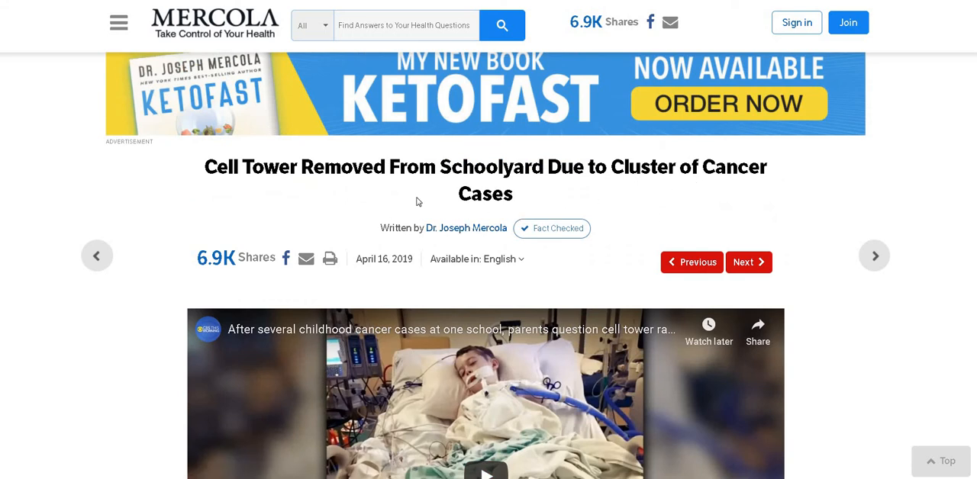
{"action": "mouse_move", "coordinate": [385, 209]}
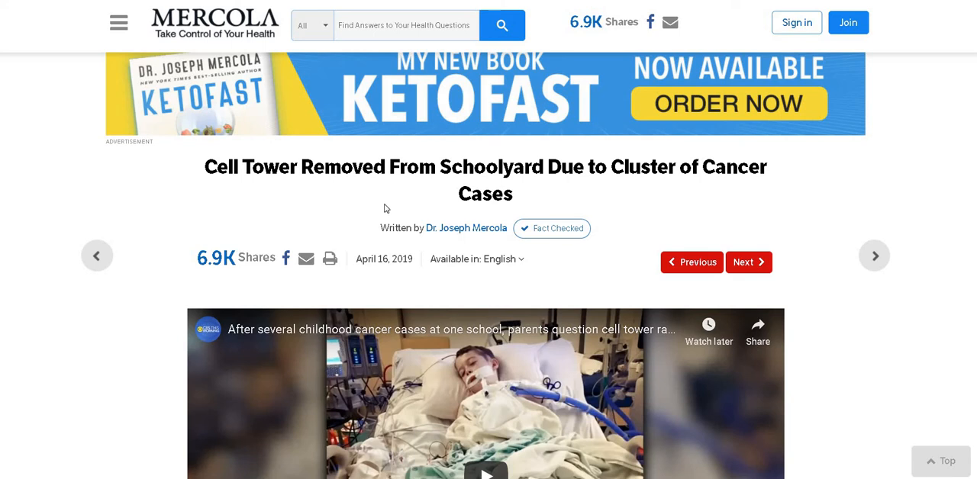
Step: Scroll the Mercola cell-tower article down to its embedded CBS This Morning video
{"action": "scroll", "scroll_direction": "down", "scroll_amount": 3}
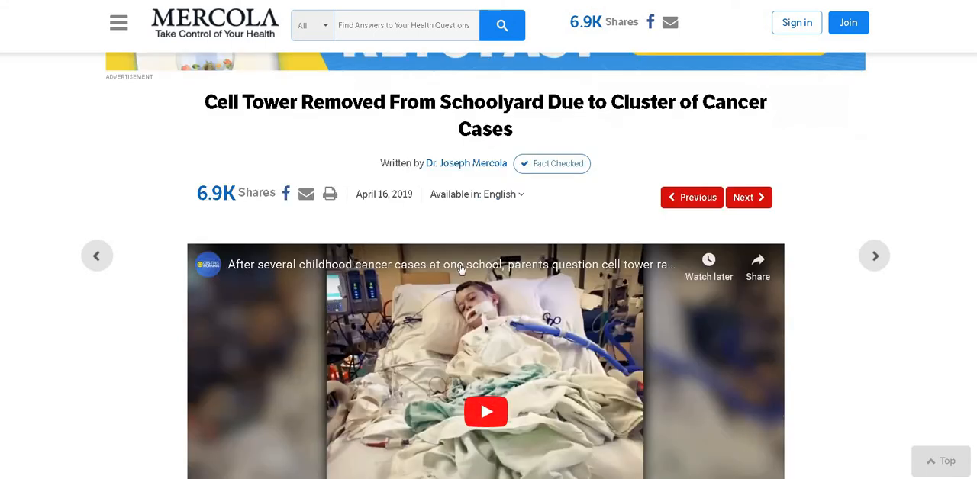
{"action": "scroll", "scroll_direction": "down", "scroll_amount": 3}
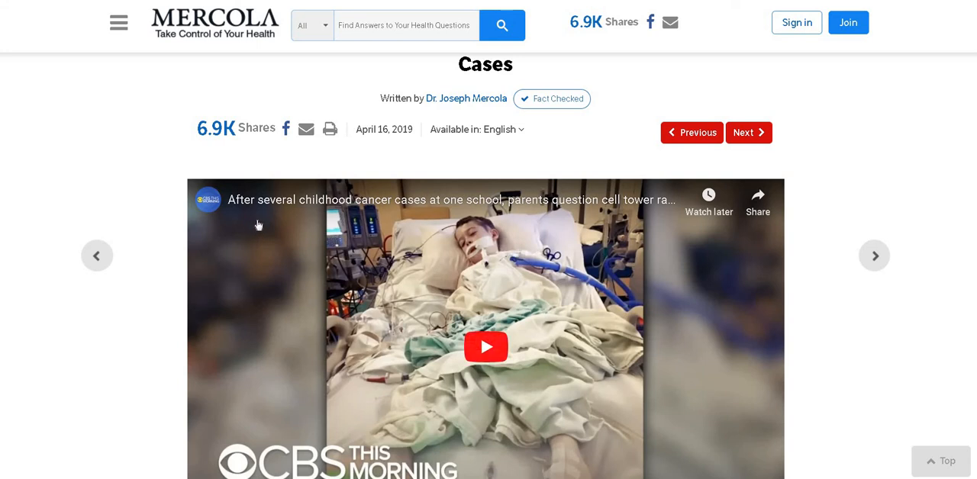
{"action": "mouse_move", "coordinate": [261, 222]}
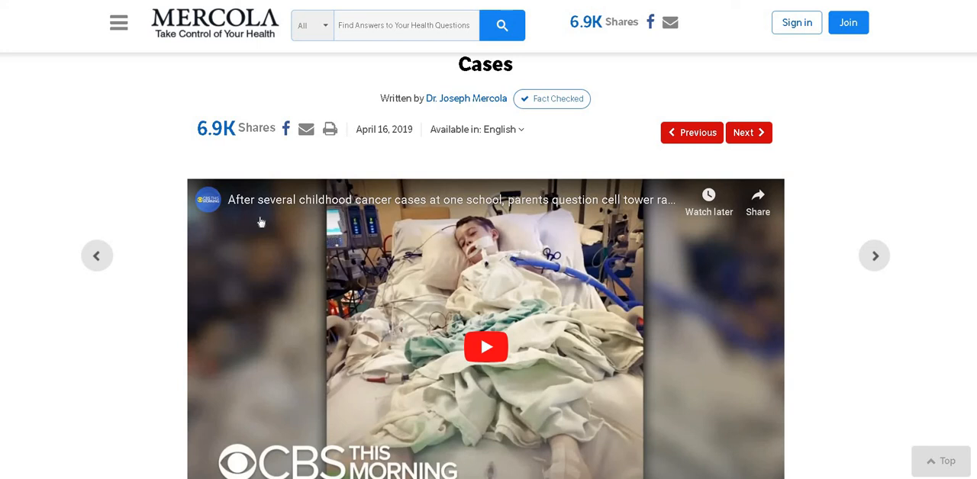
{"action": "mouse_move", "coordinate": [184, 222]}
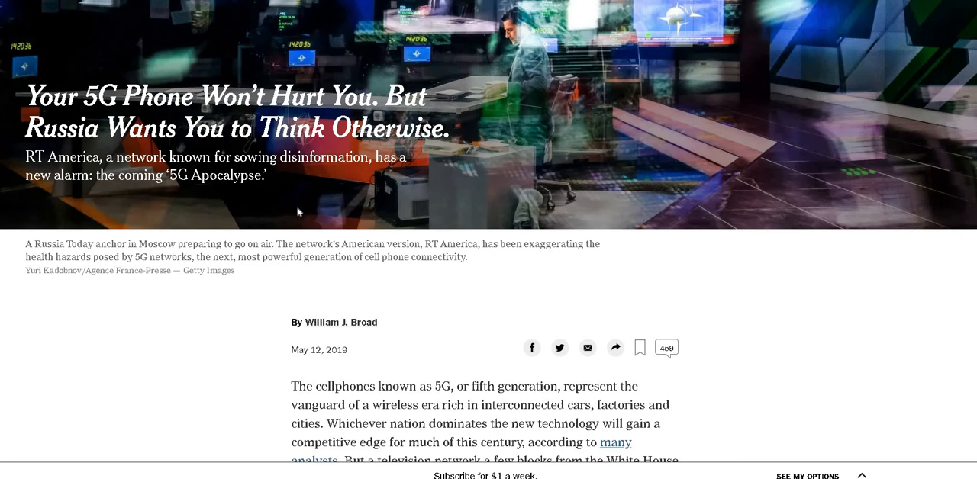
{"action": "mouse_move", "coordinate": [308, 216]}
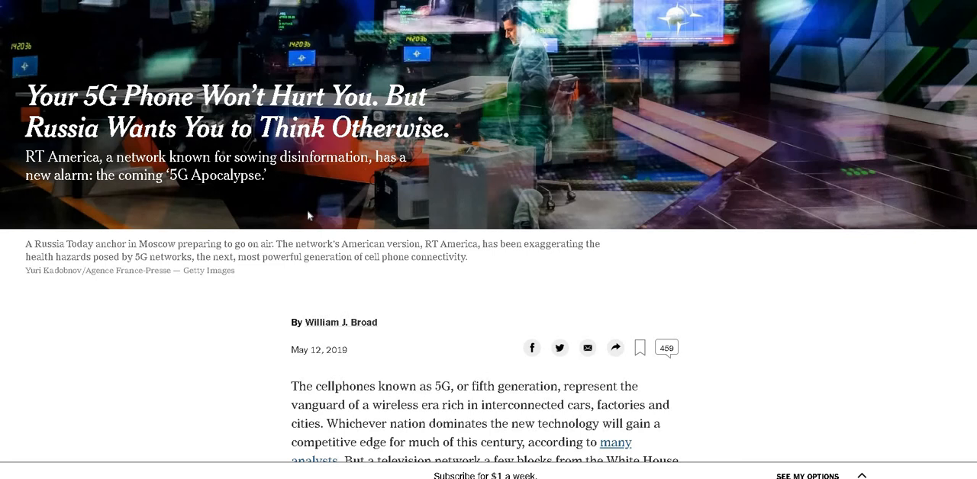
{"action": "mouse_move", "coordinate": [287, 270]}
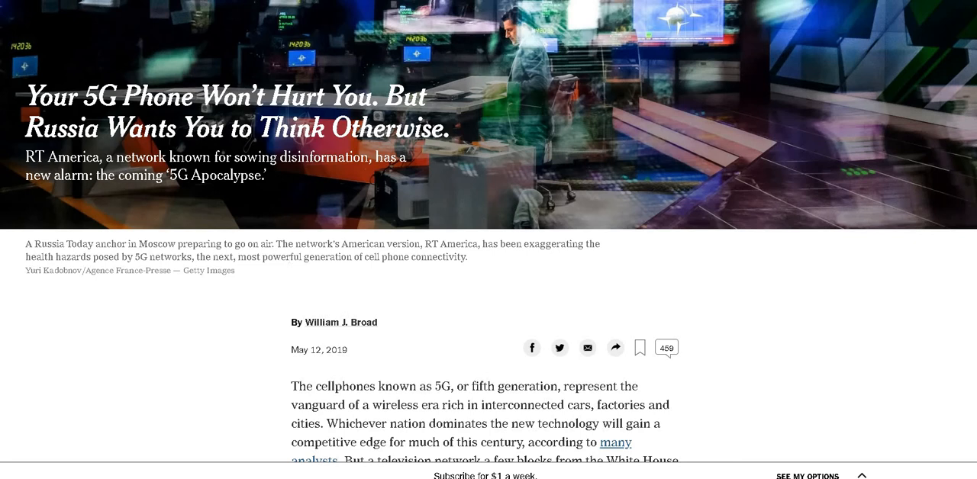
Step: Scroll through the opening paragraphs of the NYT article on Russia's 5G disinformation
{"action": "scroll", "scroll_direction": "down", "scroll_amount": 3}
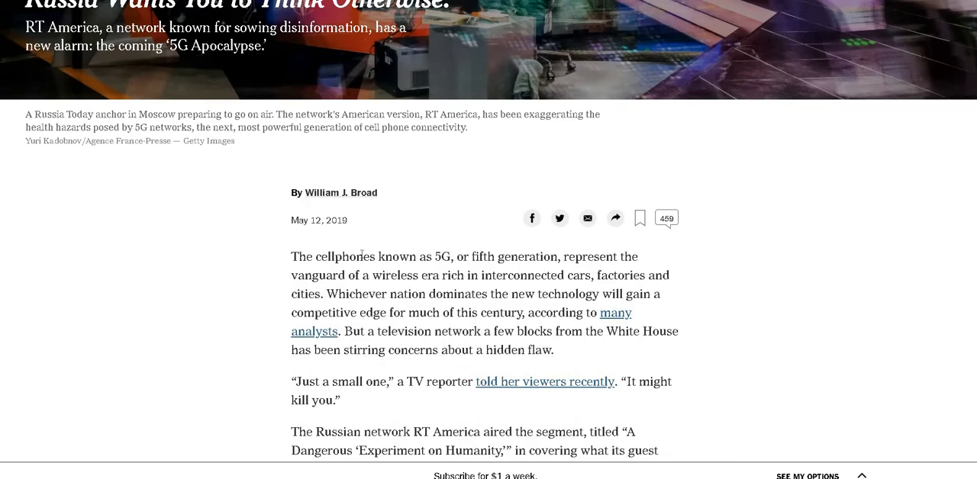
{"action": "scroll", "scroll_direction": "down", "scroll_amount": 3}
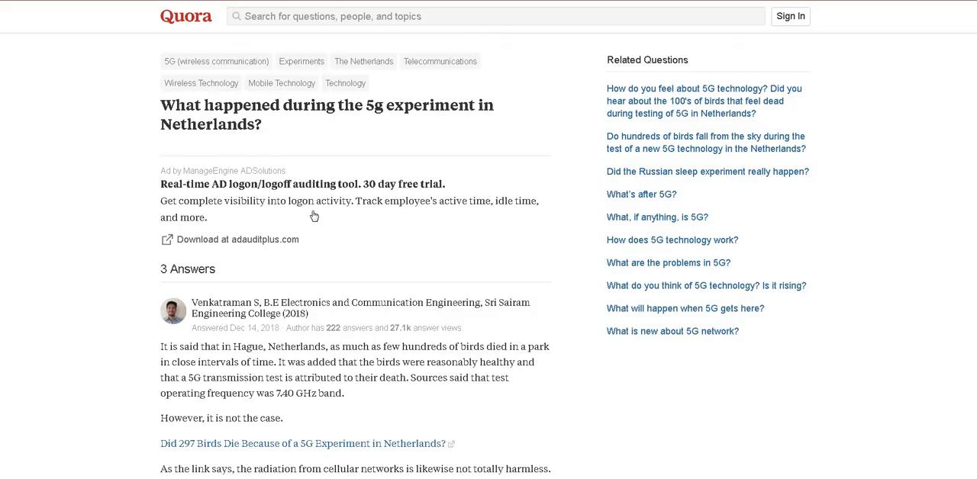
{"action": "mouse_move", "coordinate": [97, 196]}
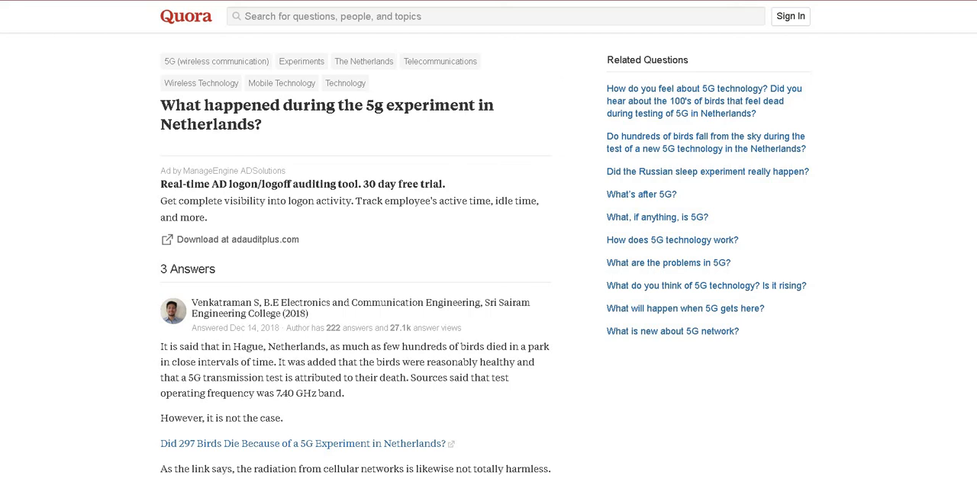
Step: Open Snopes' '297 birds died from a 5G experiment' check and scroll to its False rating
{"action": "left_click", "coordinate": [304, 443]}
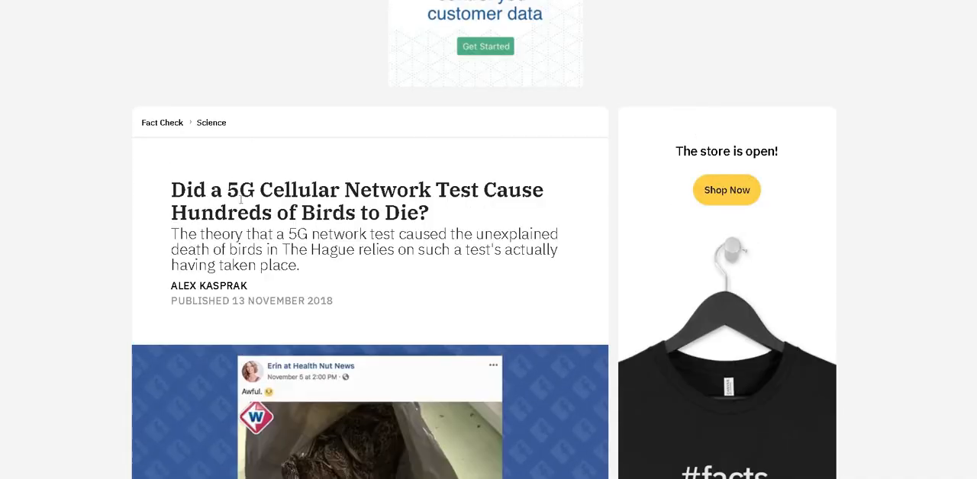
{"action": "scroll", "scroll_direction": "down", "scroll_amount": 3}
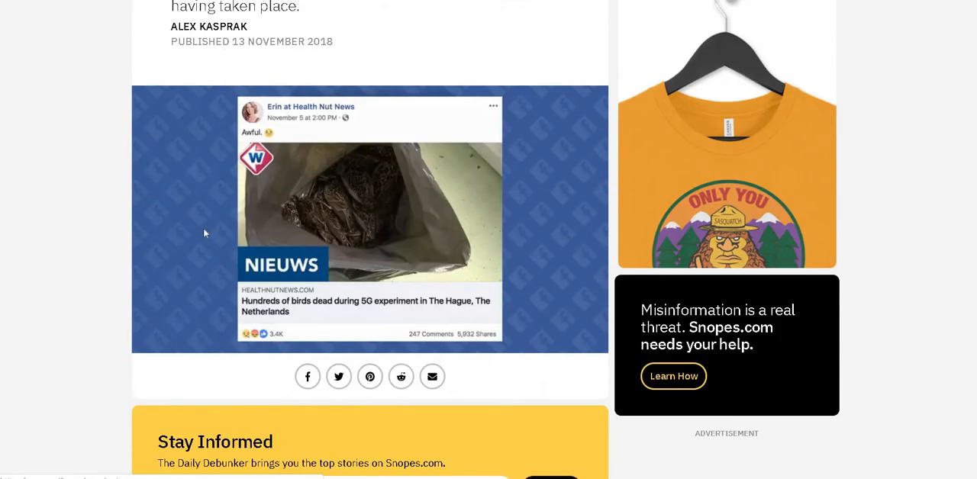
{"action": "scroll", "scroll_direction": "down", "scroll_amount": 3}
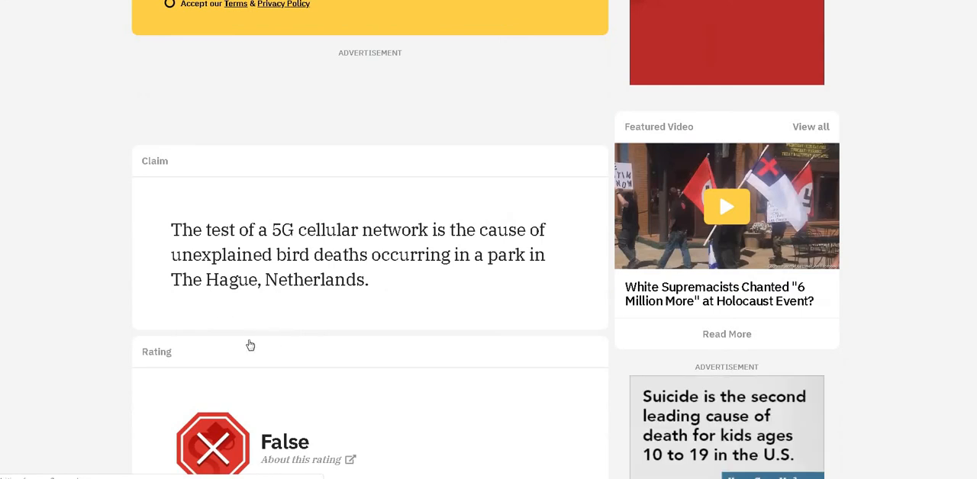
{"action": "scroll", "scroll_direction": "down", "scroll_amount": 3}
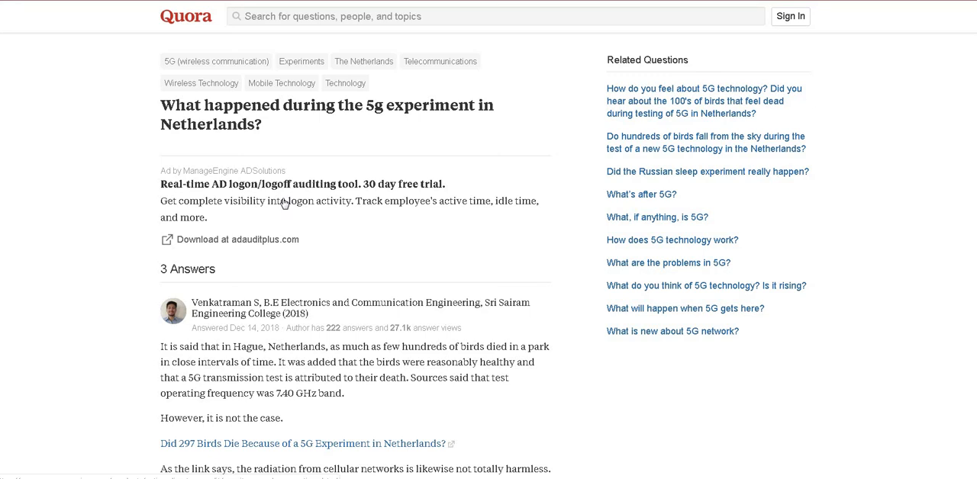
{"action": "mouse_move", "coordinate": [531, 187]}
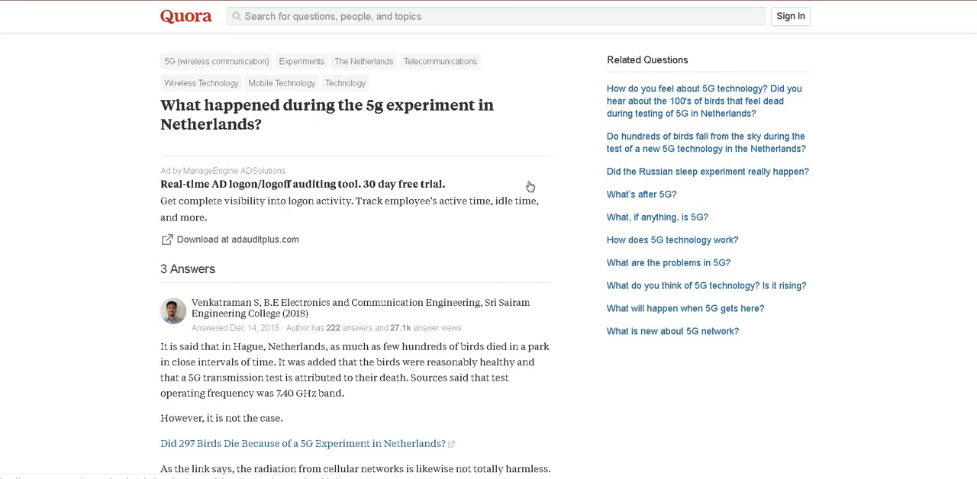
{"action": "mouse_move", "coordinate": [496, 169]}
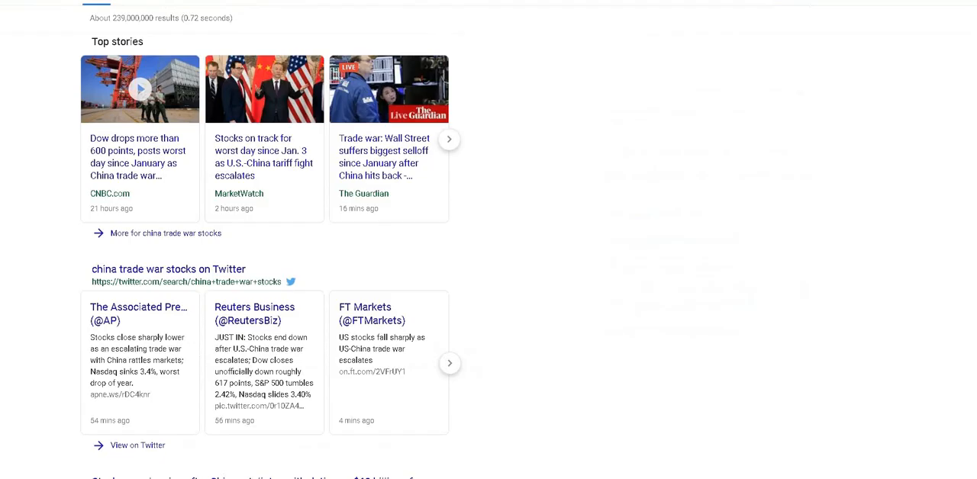
{"action": "mouse_move", "coordinate": [717, 164]}
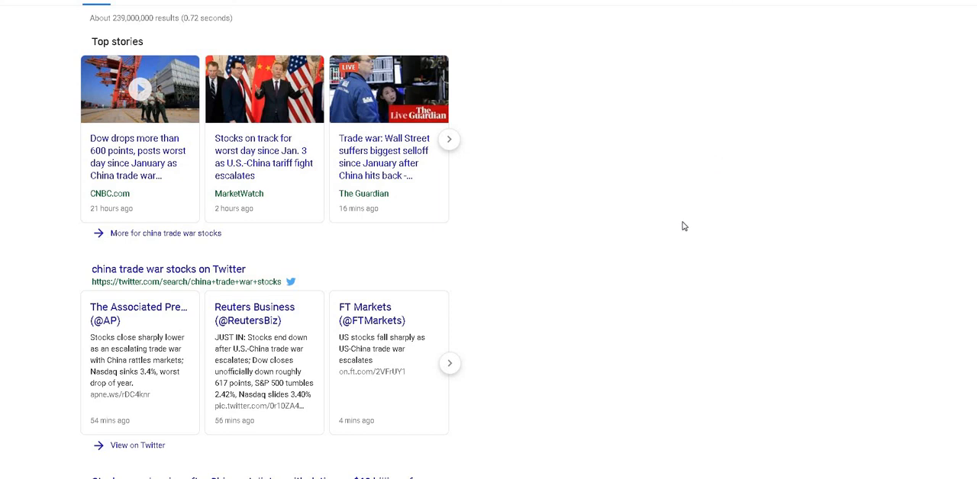
{"action": "mouse_move", "coordinate": [679, 218]}
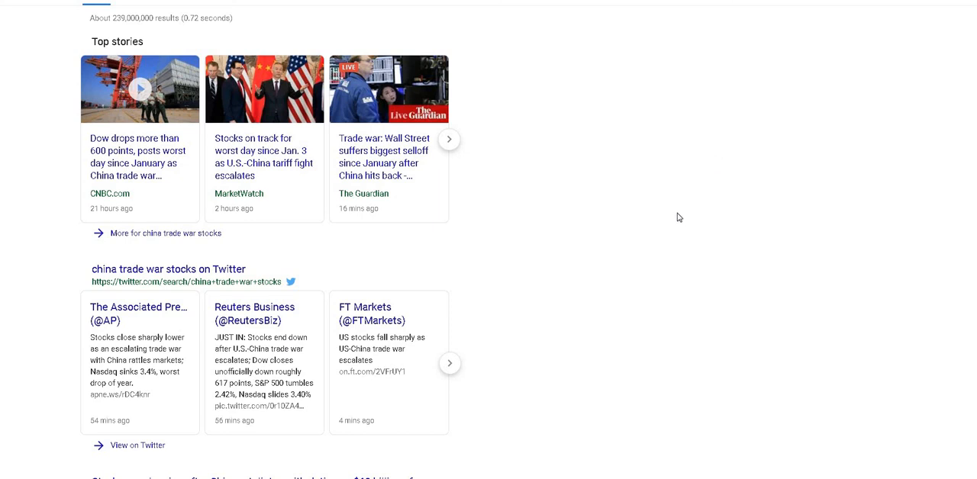